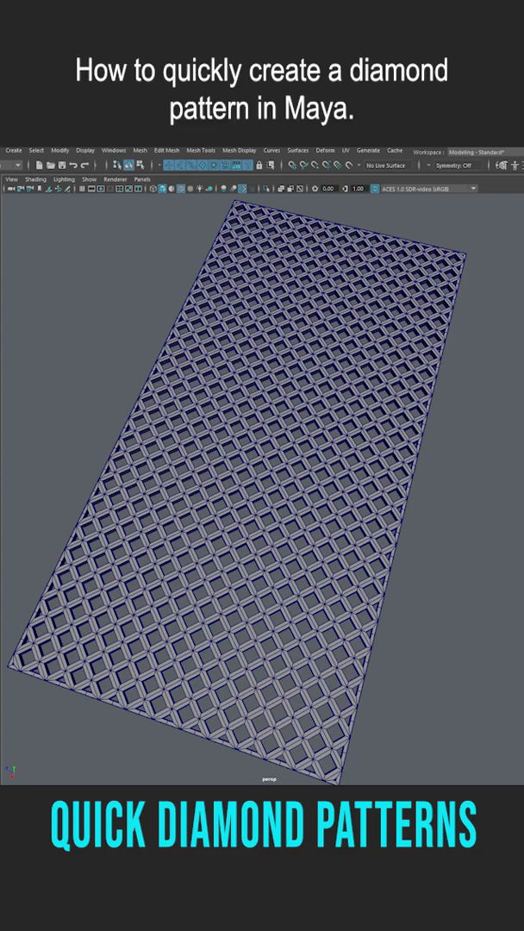
- Create a 2×1 polygon plane with 24 width and 12 height divisions
{"action": "left_click", "coordinate": [27, 154]}
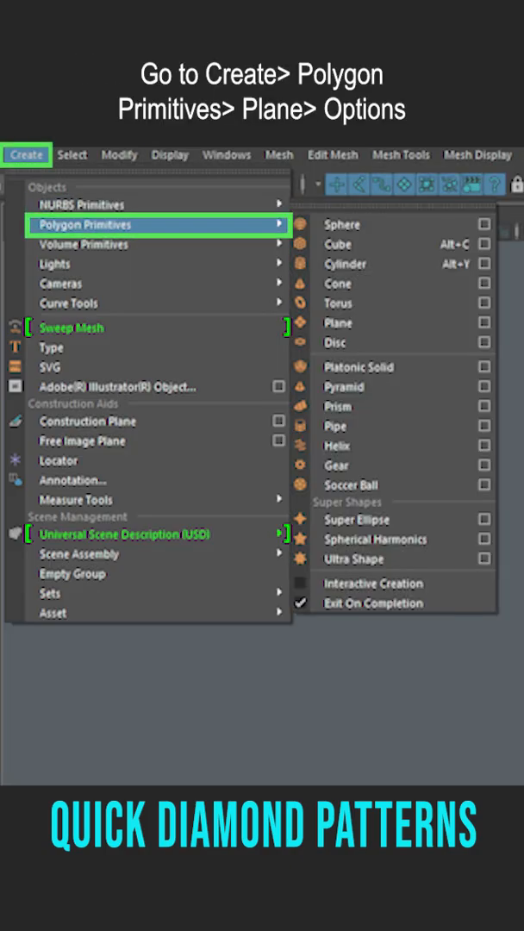
{"action": "mouse_move", "coordinate": [345, 324]}
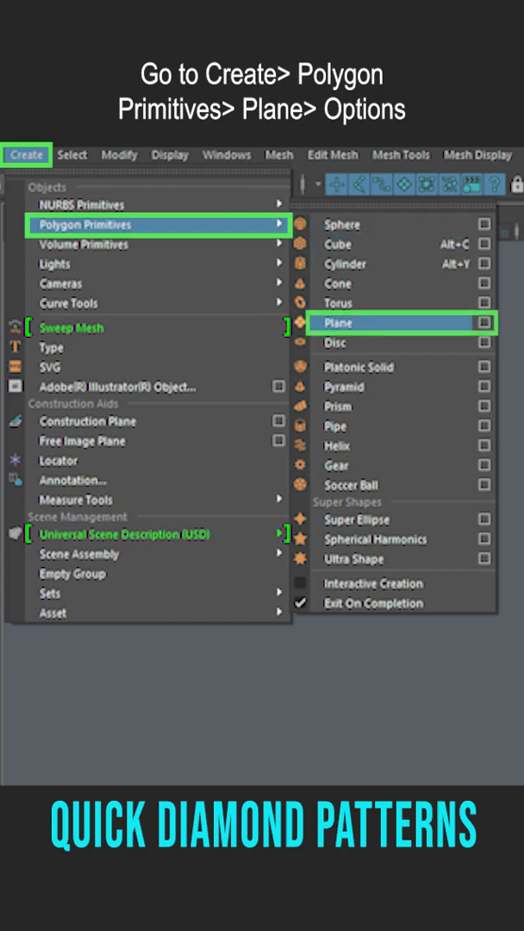
{"action": "left_click", "coordinate": [486, 323]}
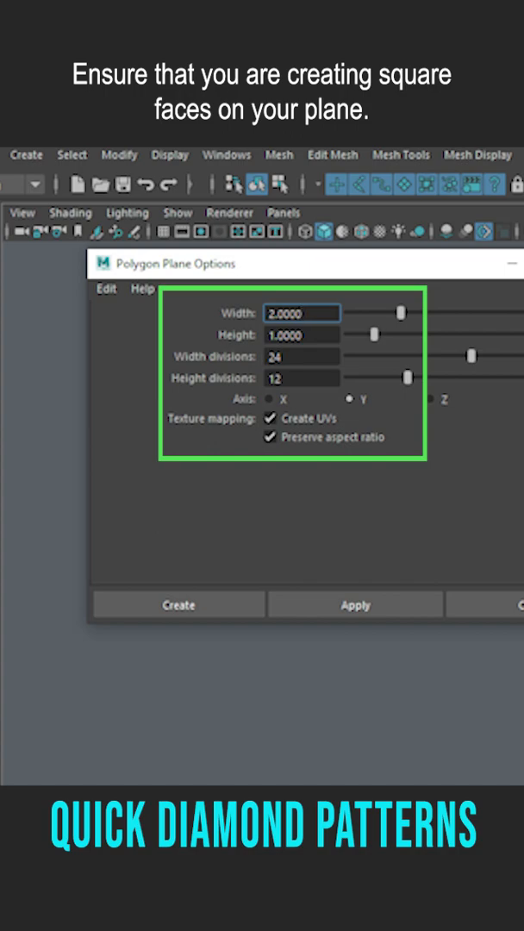
{"action": "left_click", "coordinate": [178, 605]}
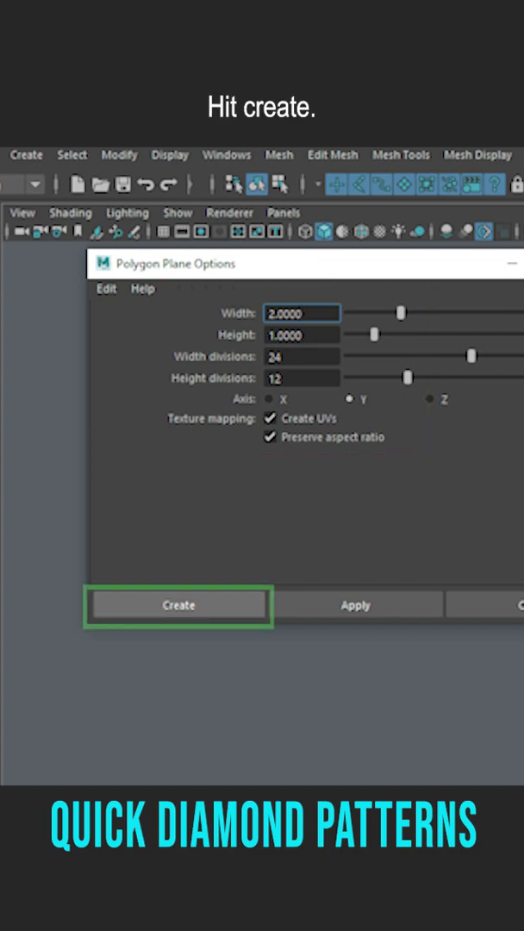
{"action": "left_click", "coordinate": [178, 605]}
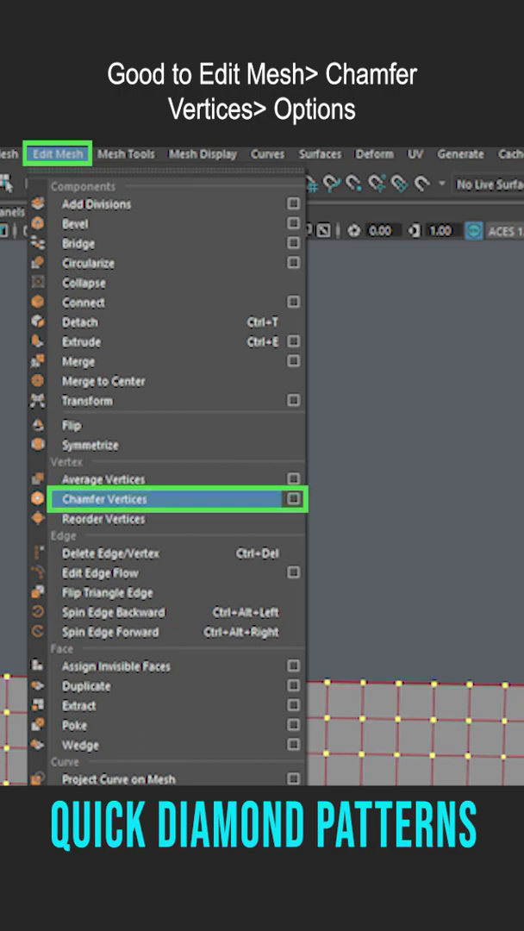
- Chamfer the plane's vertices at width 0.5 using Chamfer Vertices
{"action": "left_click", "coordinate": [293, 499]}
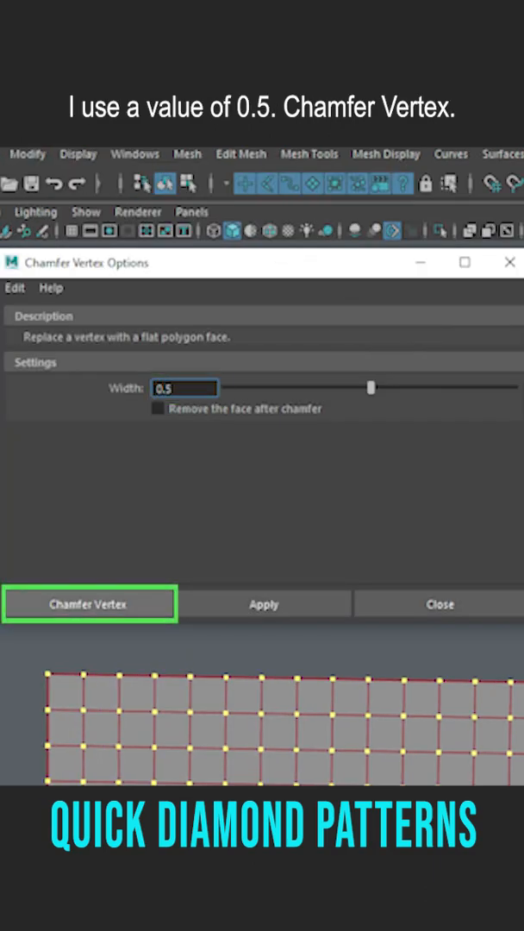
{"action": "left_click", "coordinate": [90, 603]}
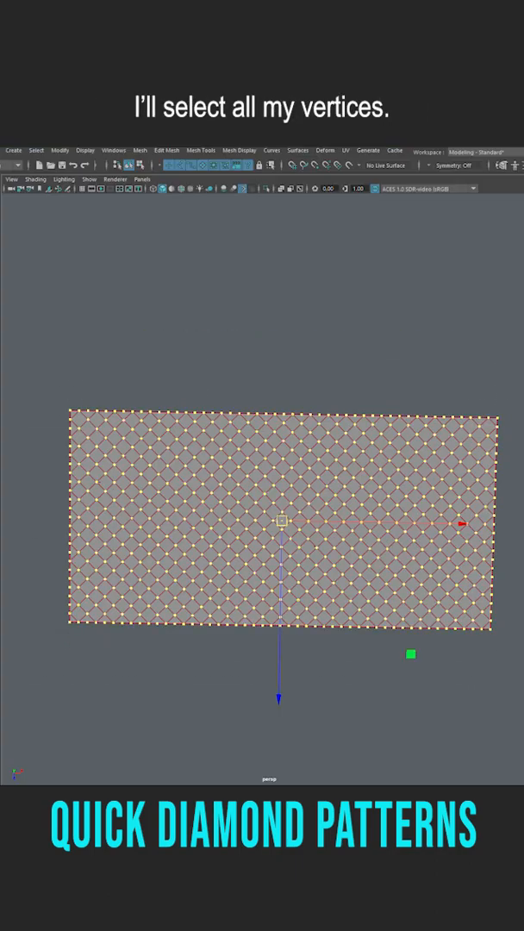
- Select all the plane's vertices and apply Edit Mesh > Merge
{"action": "left_click", "coordinate": [74, 150]}
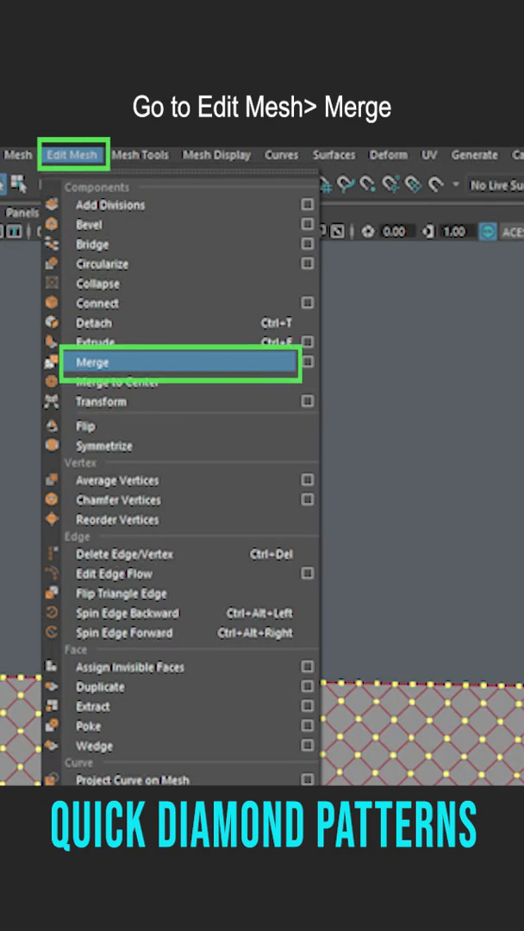
{"action": "left_click", "coordinate": [95, 362]}
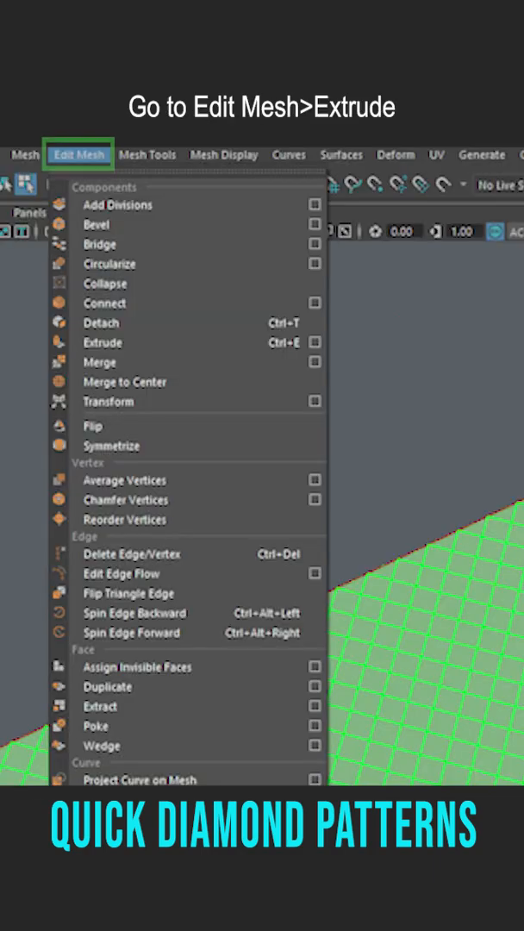
- Extrude the faces with Keep Faces Together off and offset 0.013
{"action": "left_click", "coordinate": [102, 342]}
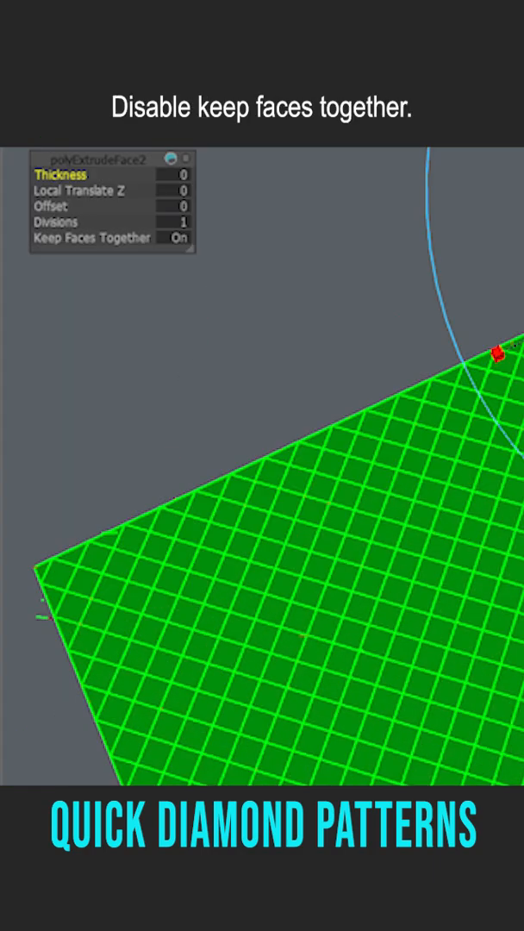
{"action": "left_click", "coordinate": [178, 238]}
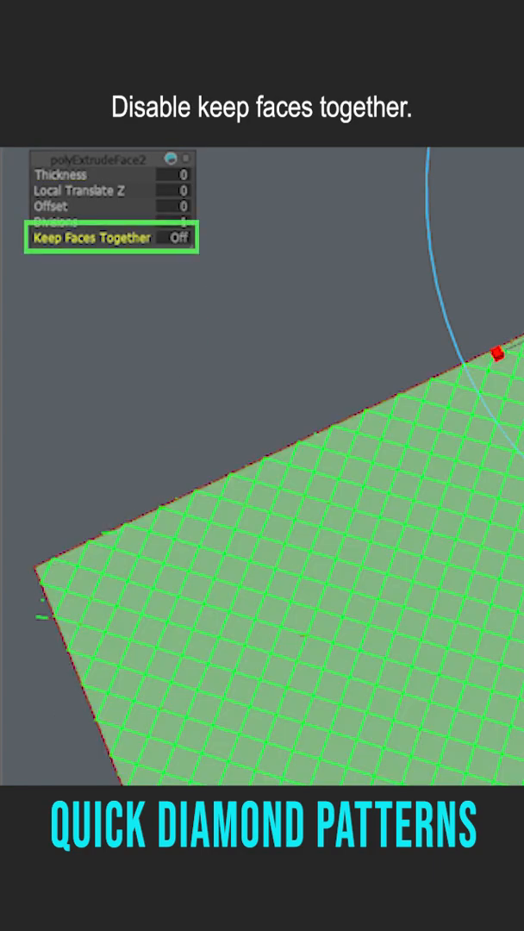
{"action": "type", "text": "0.013"}
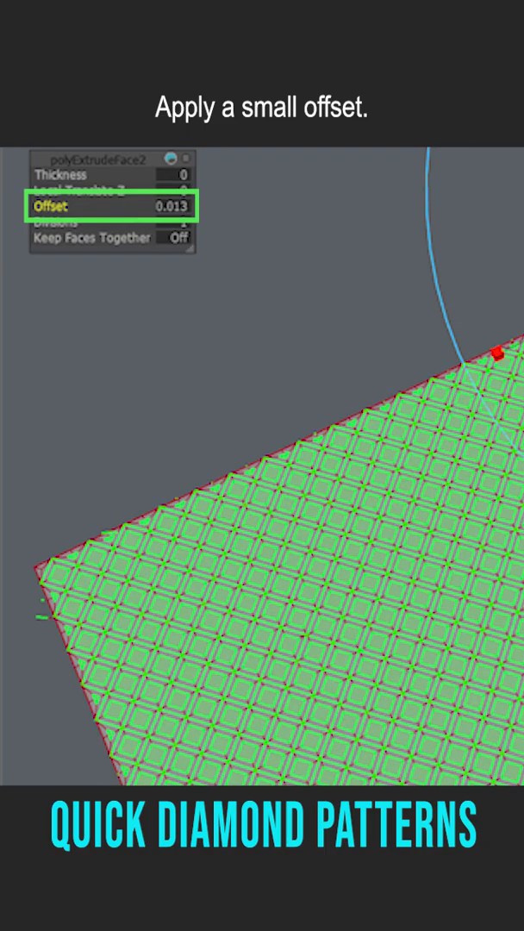